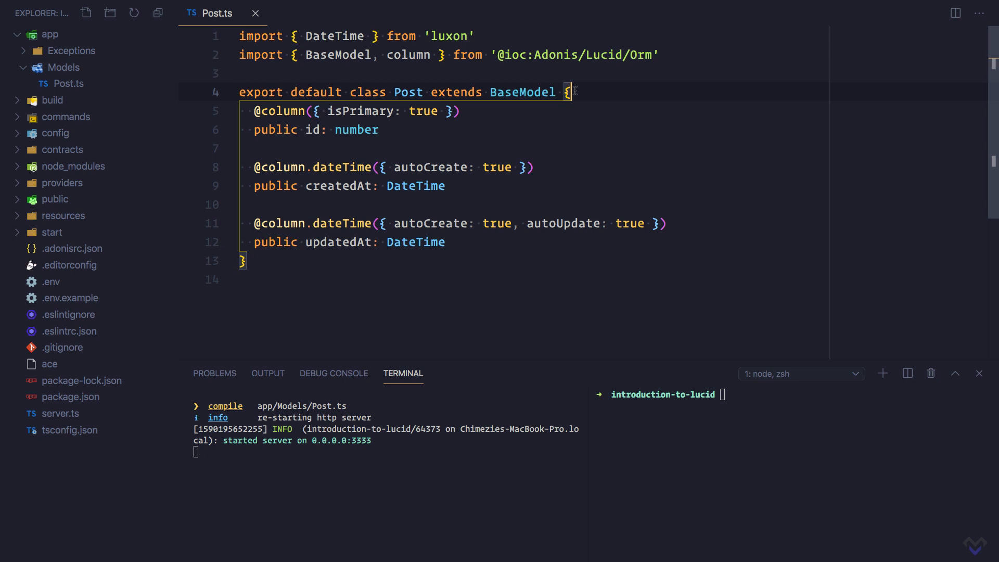
Run 'node ace make:migration posts' in the integrated terminal.
{"action": "type", "text": "node ac"}
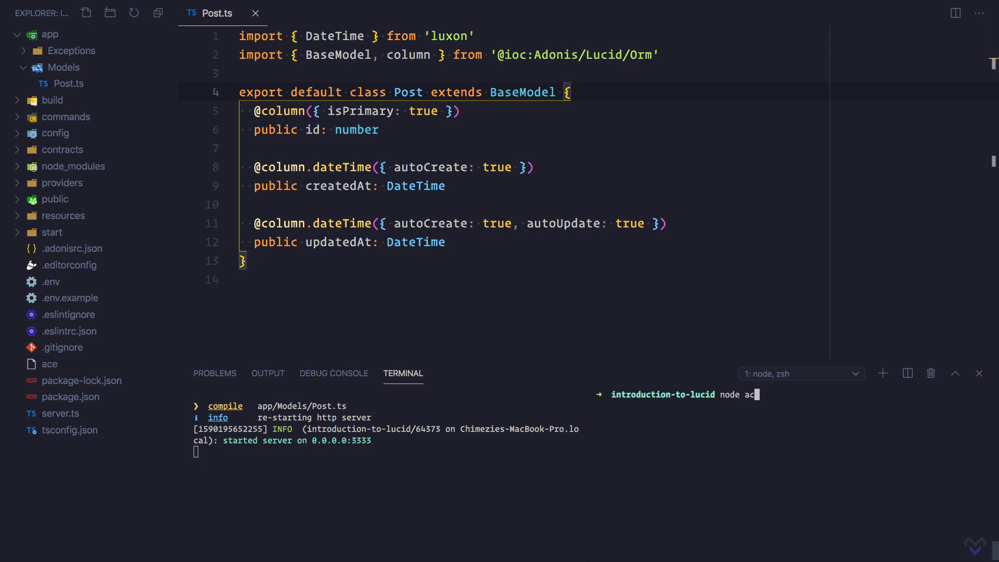
{"action": "type", "text": "e make:"}
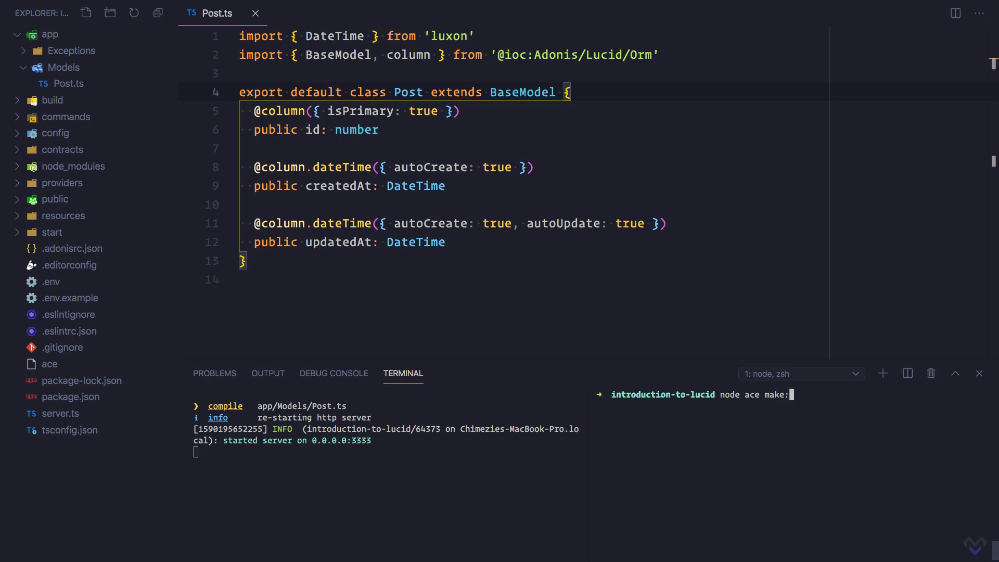
{"action": "type", "text": "migrat"}
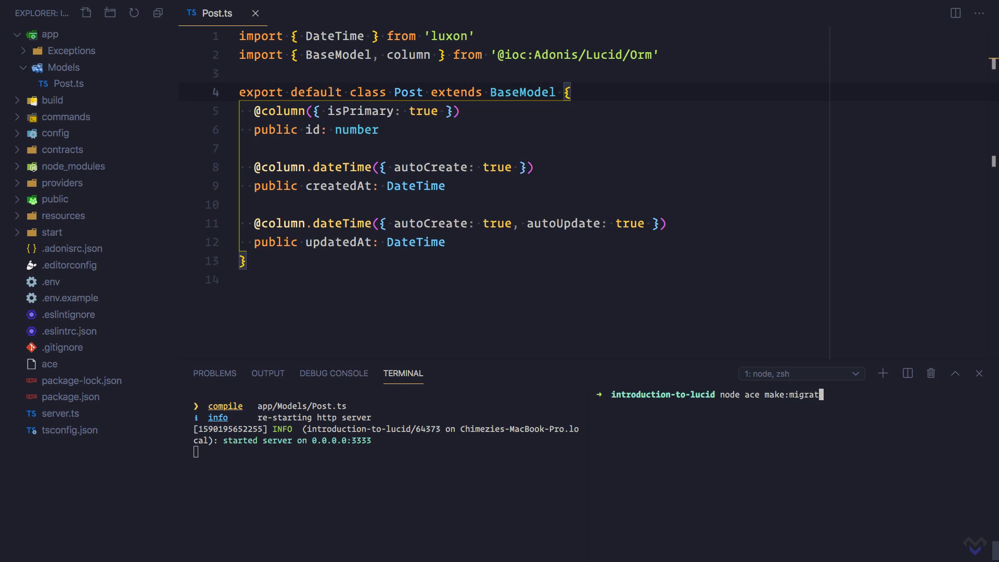
{"action": "type", "text": "ion"}
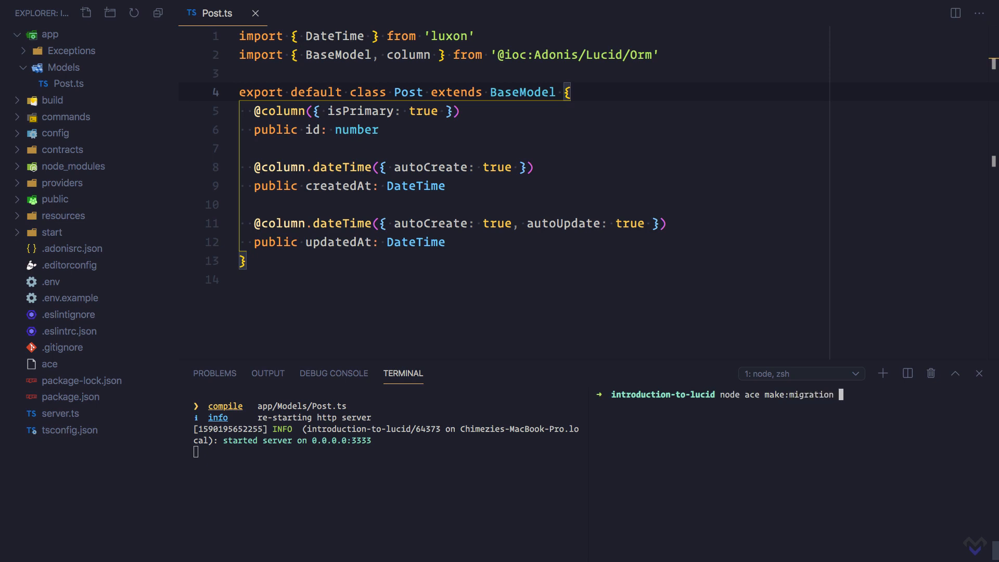
{"action": "type", "text": "posts"}
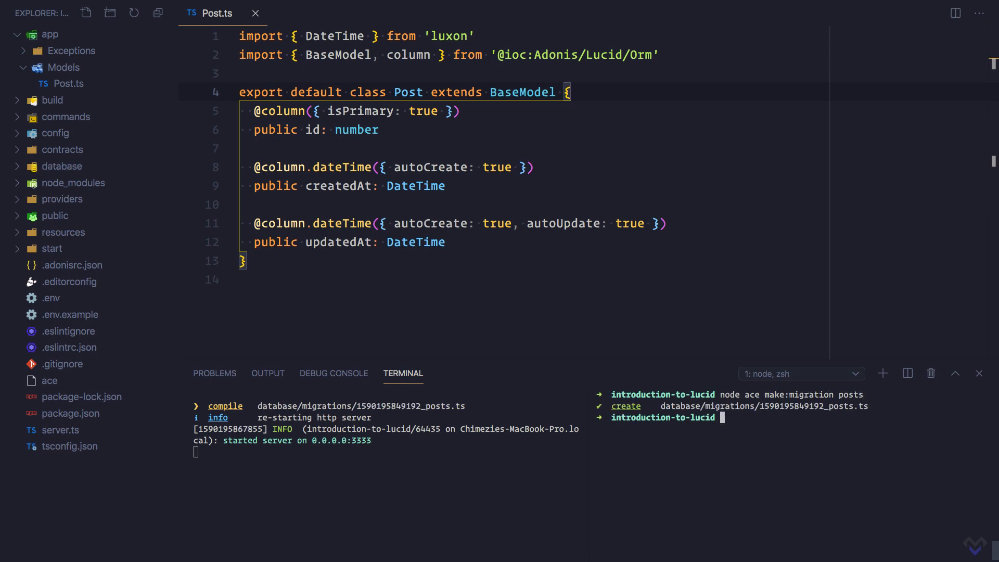
{"action": "left_click", "coordinate": [57, 167]}
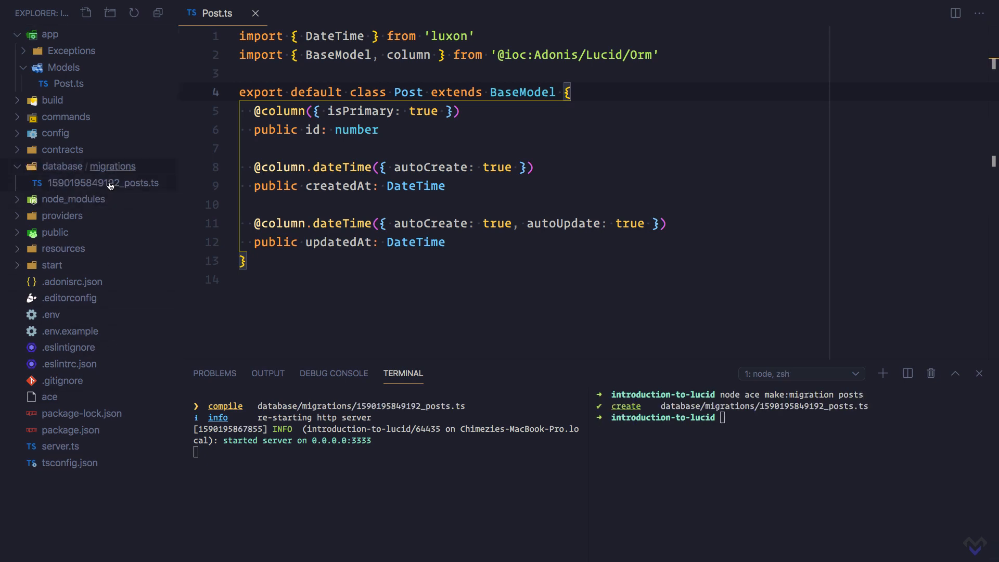
{"action": "left_click", "coordinate": [103, 182]}
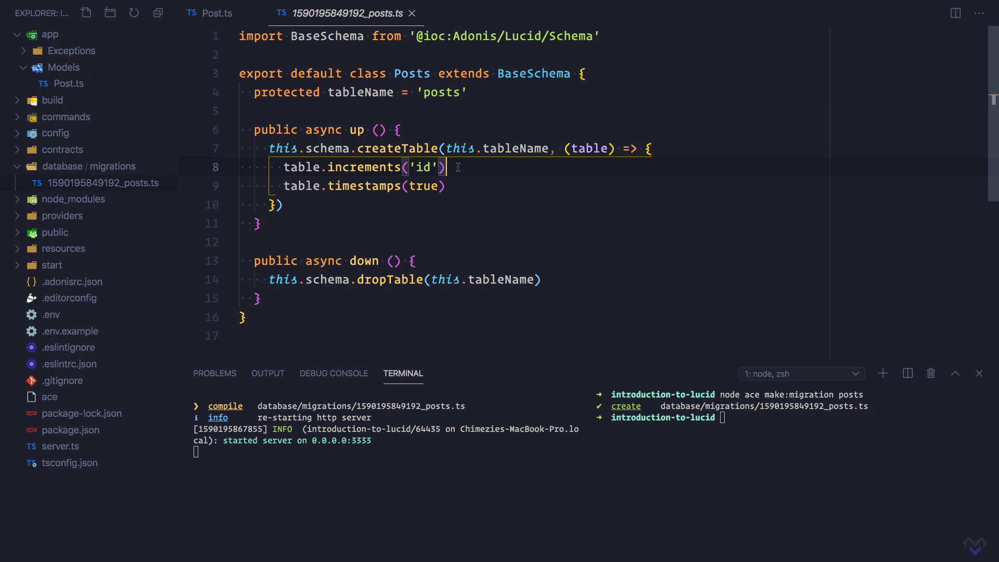
Make increments('id') the primary key and add a non-nullable title string column.
{"action": "type", "text": ".primary("}
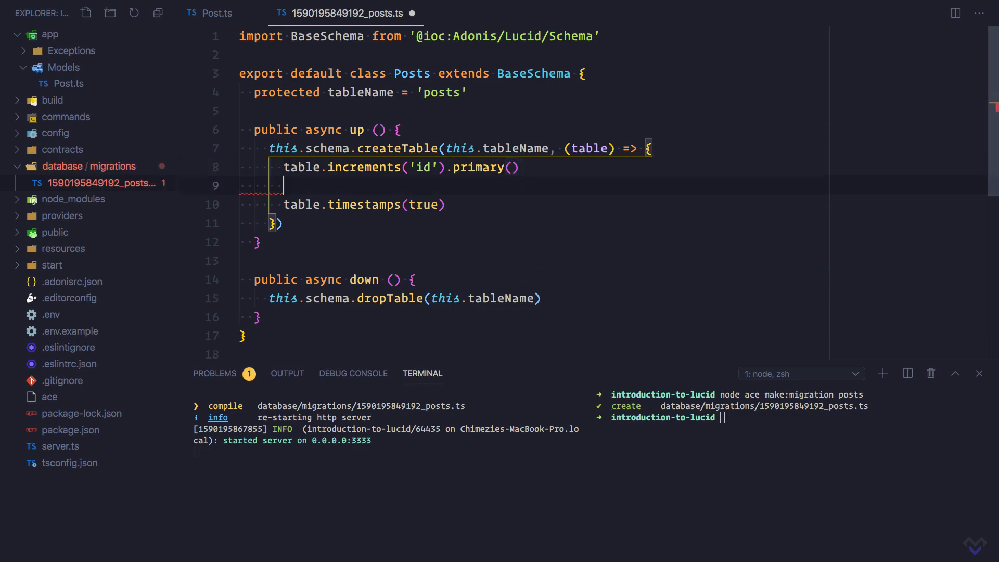
{"action": "type", "text": "table.string("}
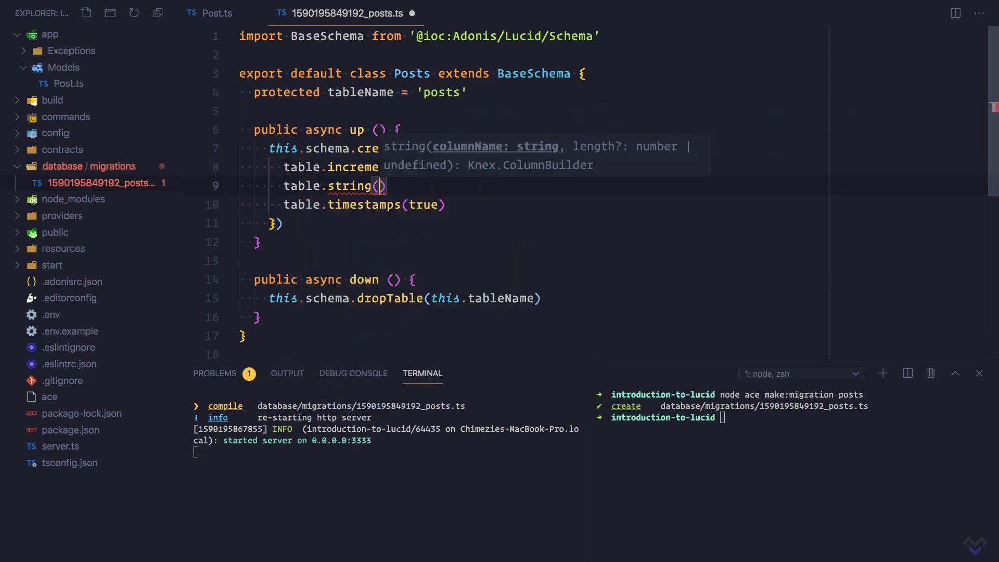
{"action": "type", "text": "t'"}
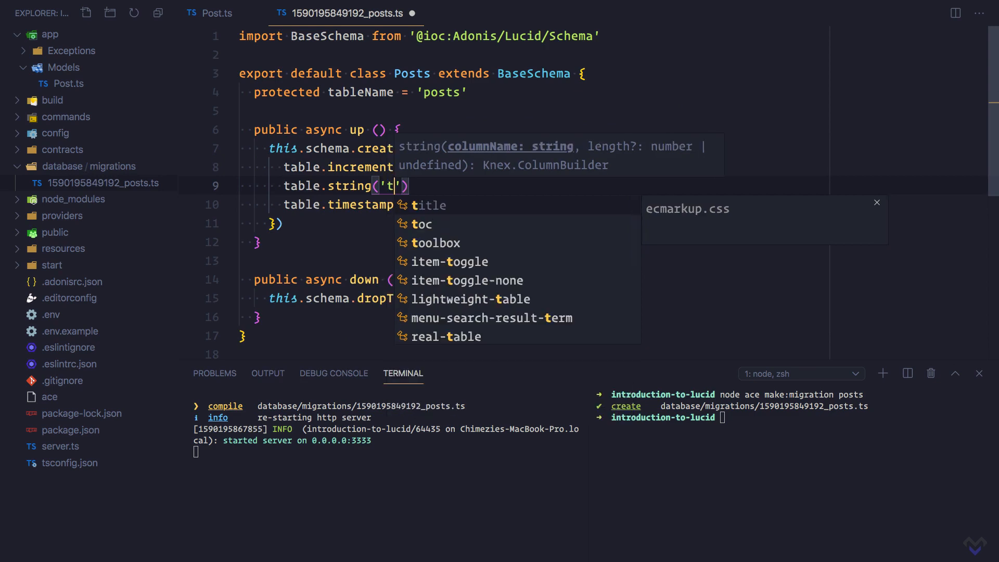
{"action": "type", "text": "itle"}
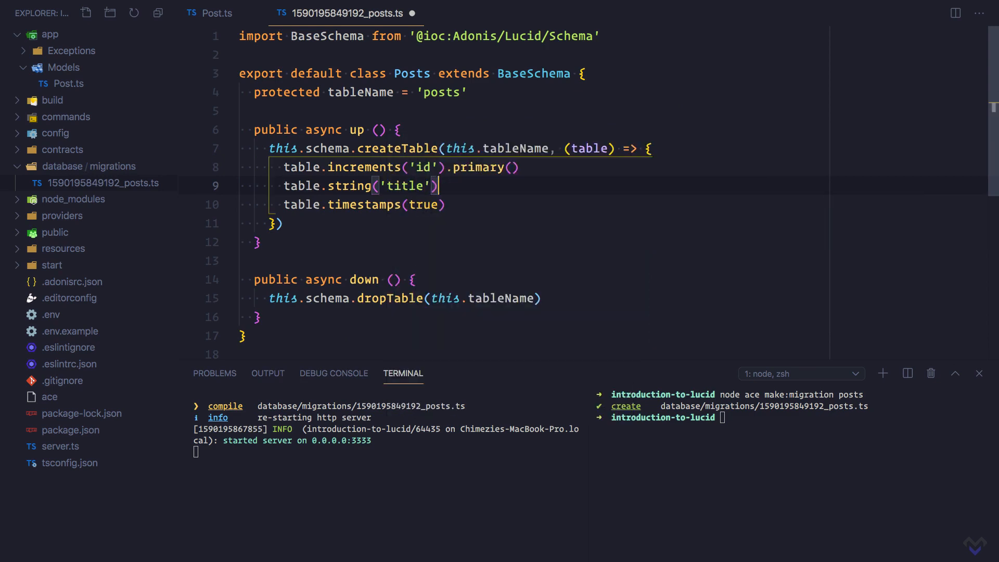
{"action": "type", "text": ".notNullable("}
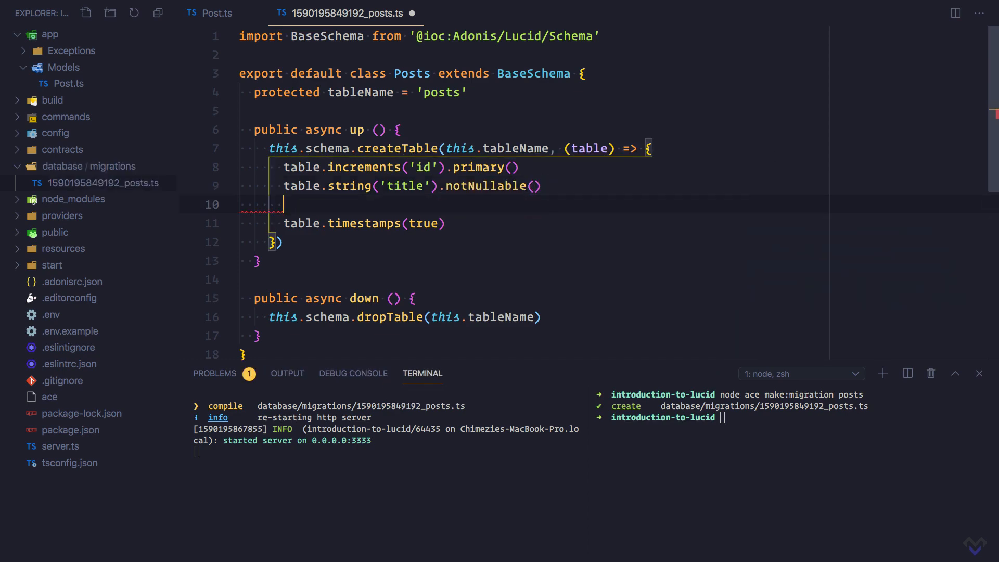
Add a non-nullable content text column to the posts table schema.
{"action": "type", "text": "table"}
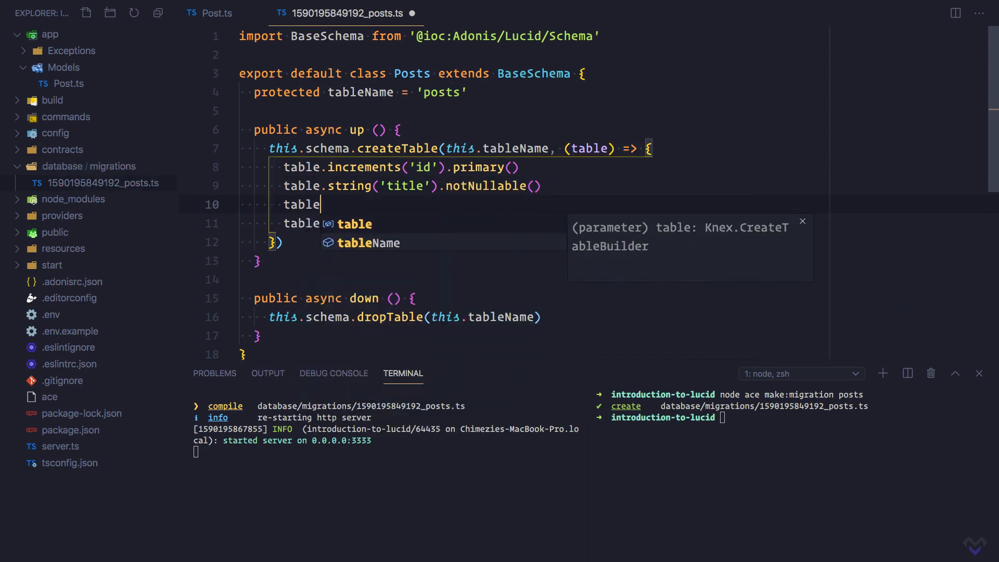
{"action": "type", "text": ".text"}
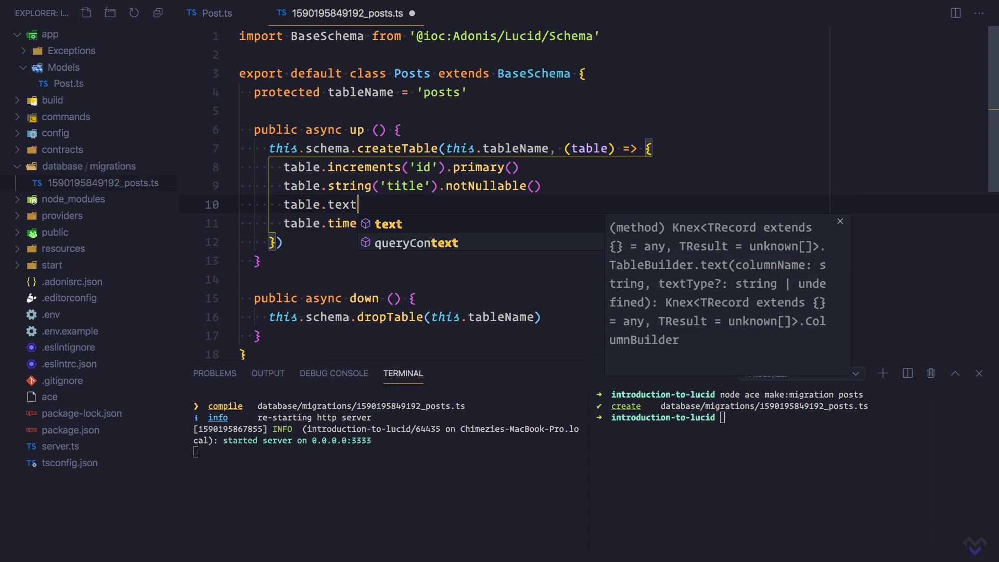
{"action": "type", "text": "('conte'"}
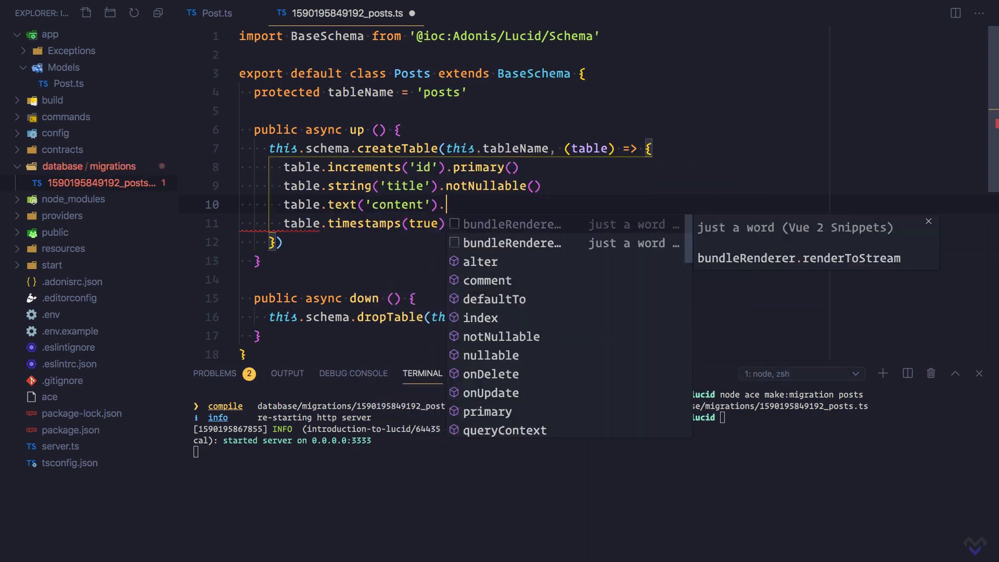
{"action": "type", "text": "notNullable("}
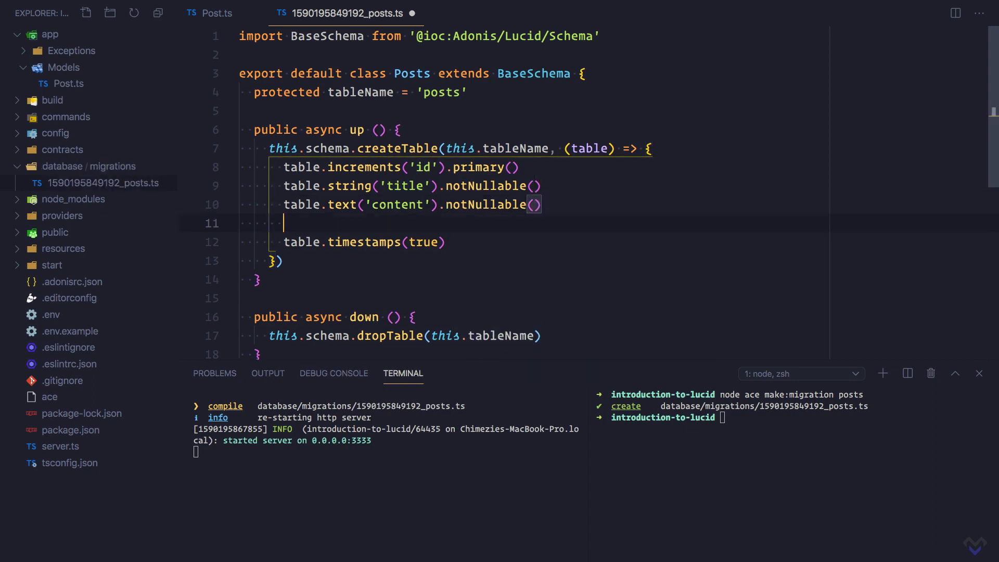
Add table.boolean('is_published').defaultTo(0) above timestamps and save the migration.
{"action": "type", "text": "table.boolean"}
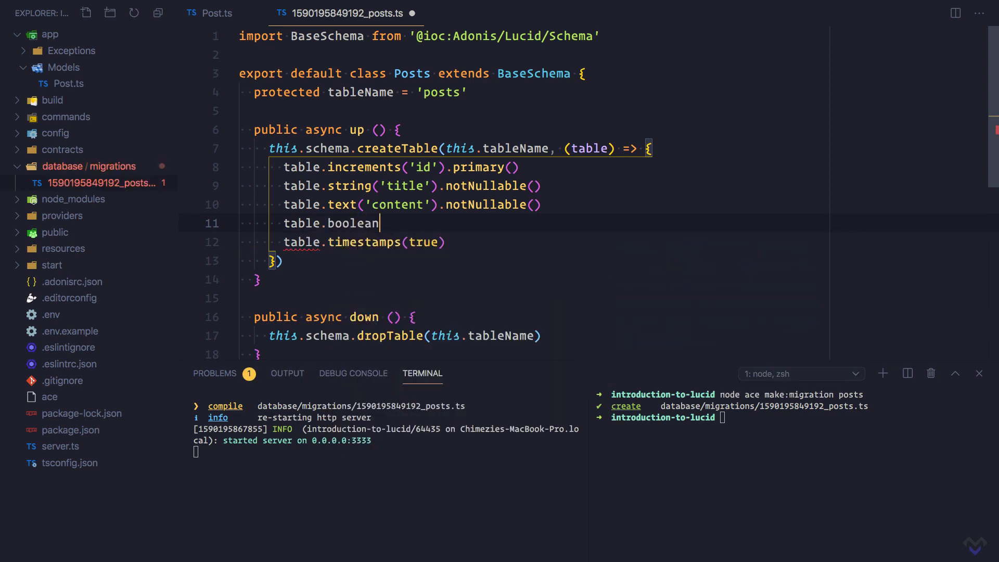
{"action": "type", "text": "('')"}
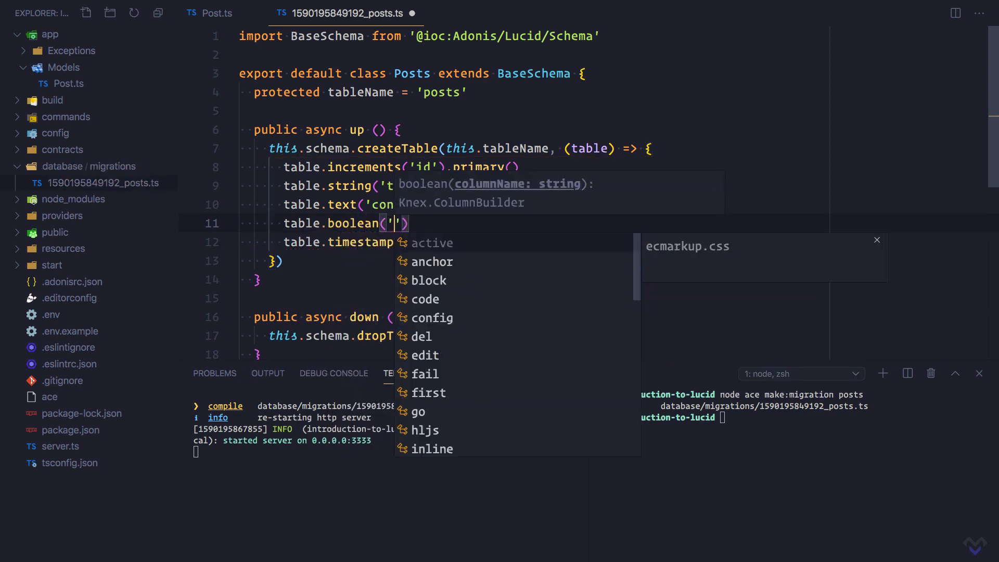
{"action": "type", "text": "is_"}
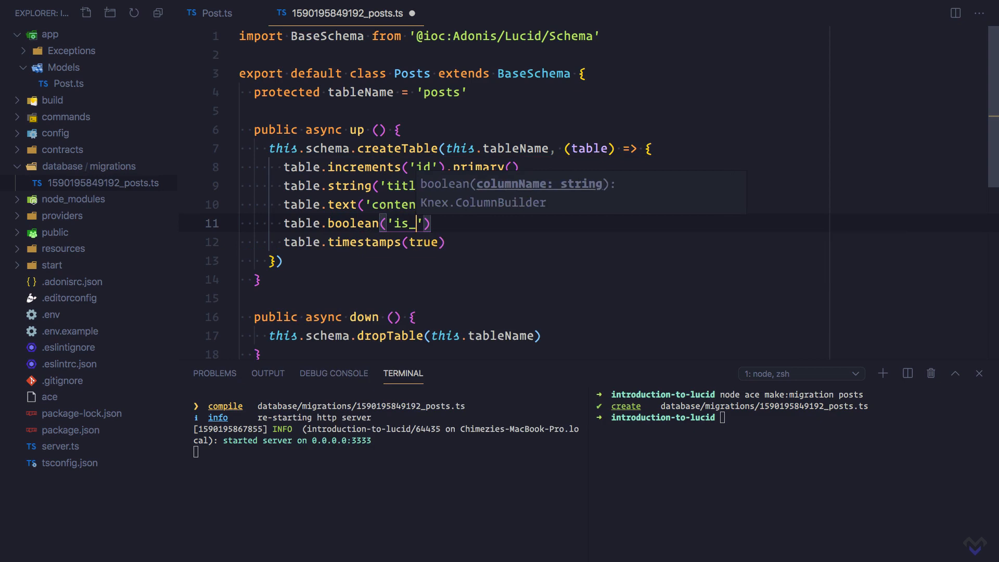
{"action": "type", "text": "publishe"}
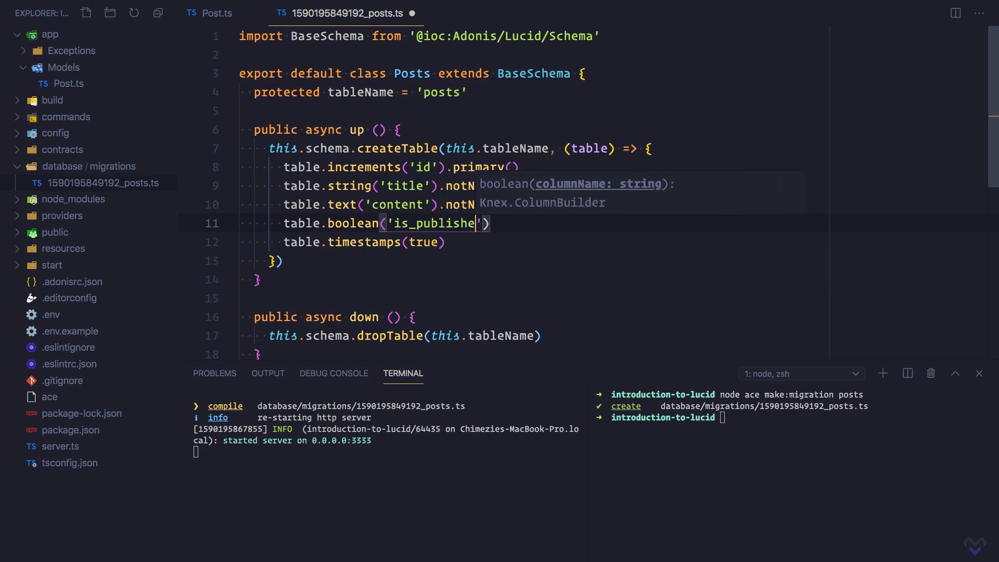
{"action": "type", "text": ".defaultTo("}
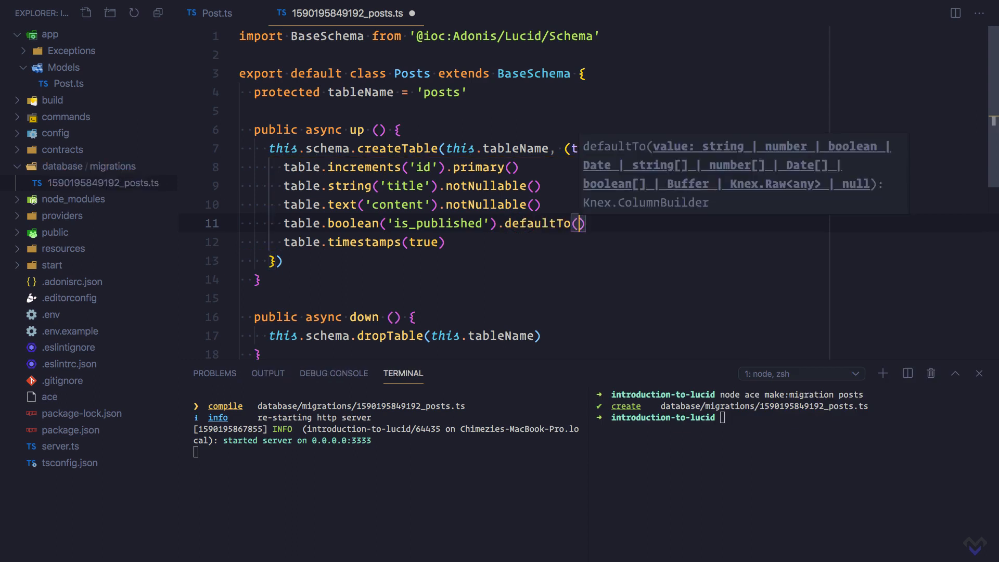
{"action": "type", "text": "0"}
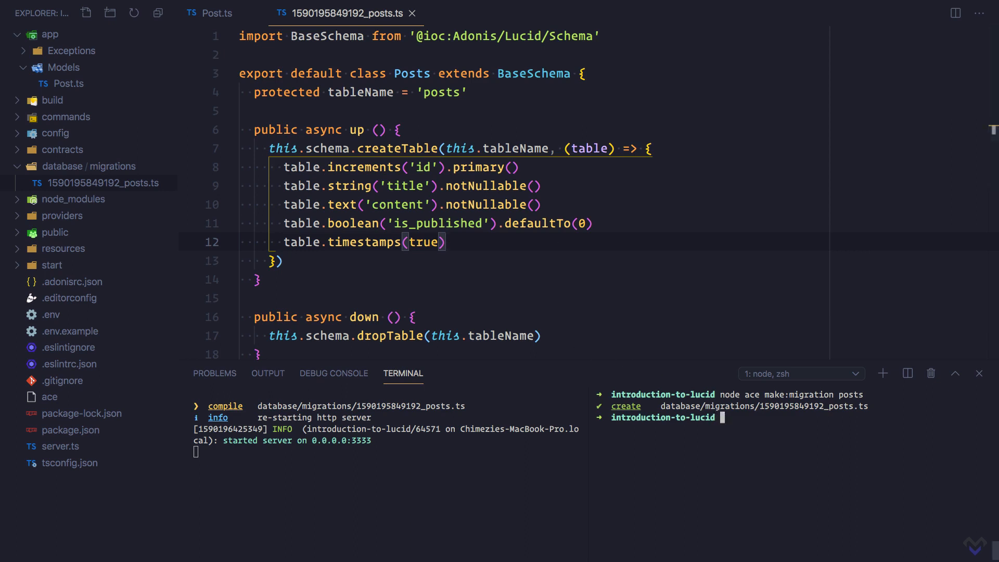
Run 'node ace migration:run' and refresh TablePlus to list the posts table.
{"action": "type", "text": "node ace m"}
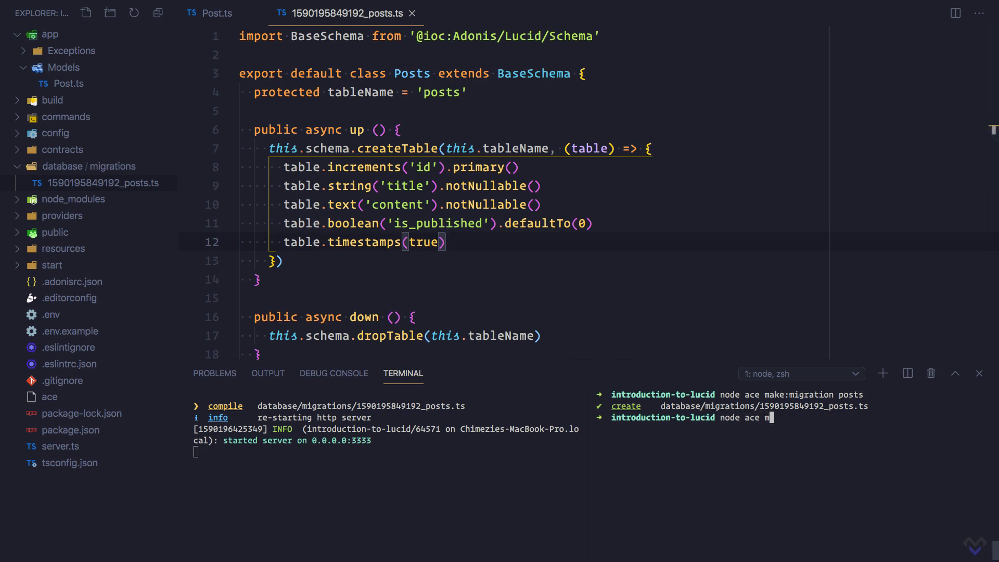
{"action": "type", "text": "igration"}
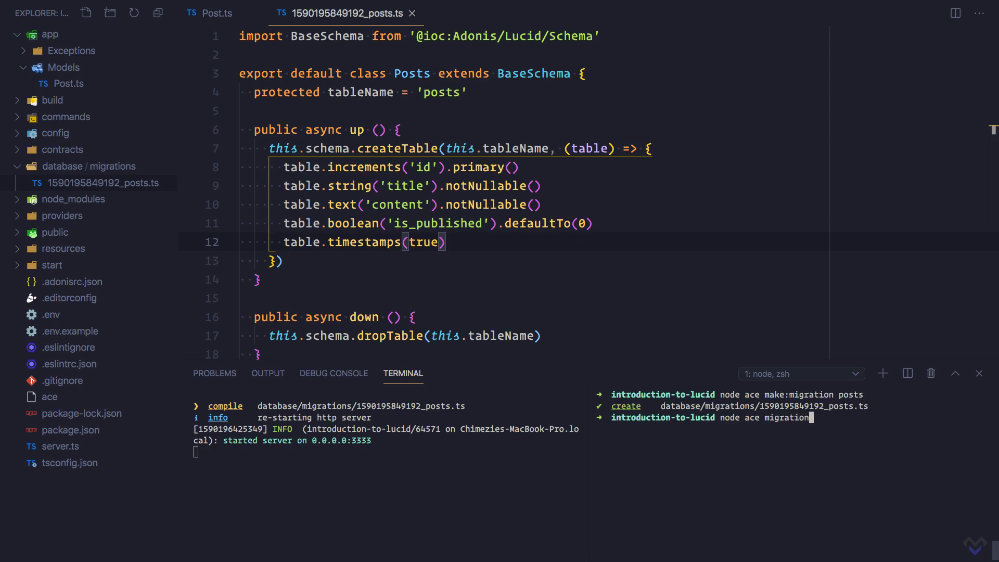
{"action": "type", "text": ":run"}
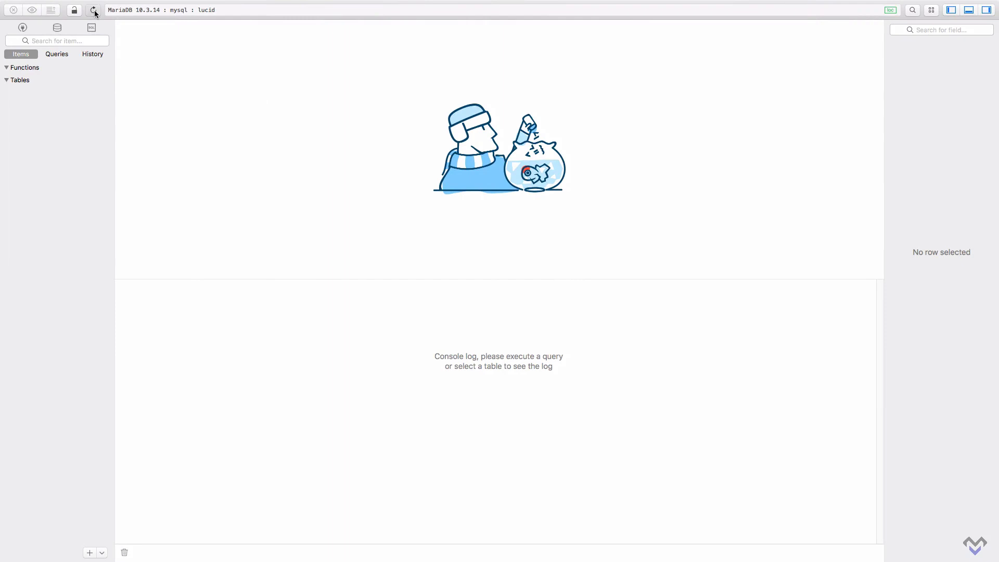
{"action": "left_click", "coordinate": [94, 10]}
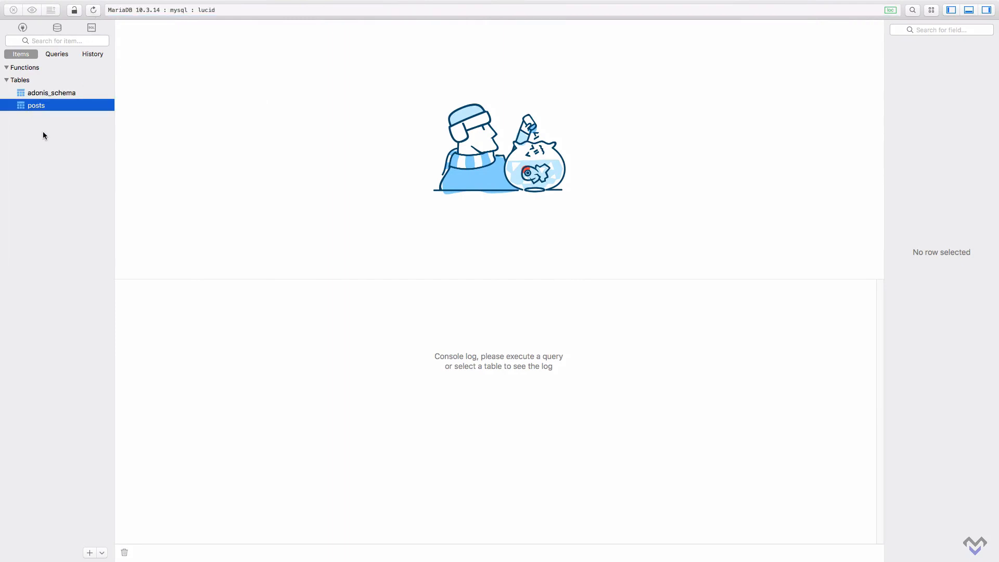